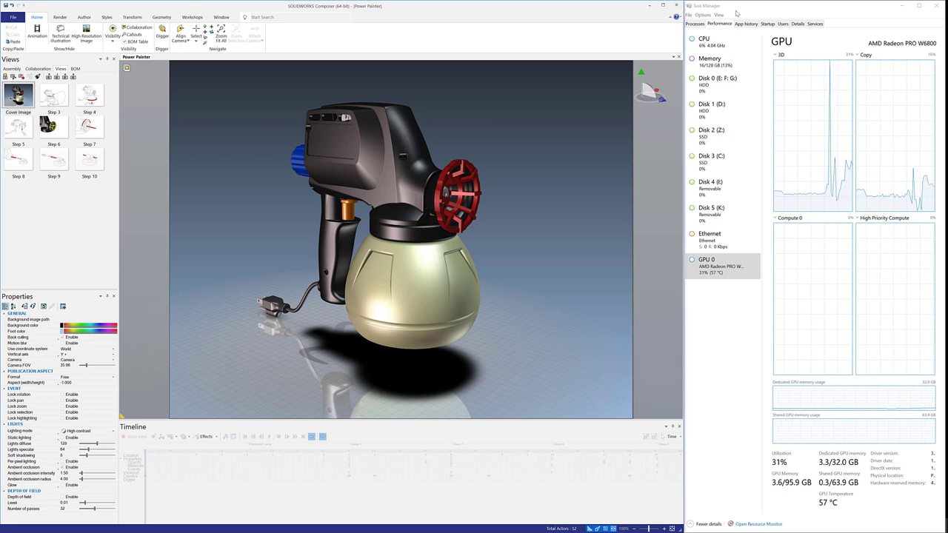
Check CPU and memory usage in Task Manager, then return to the GPU graphs.
{"action": "left_click", "coordinate": [713, 42]}
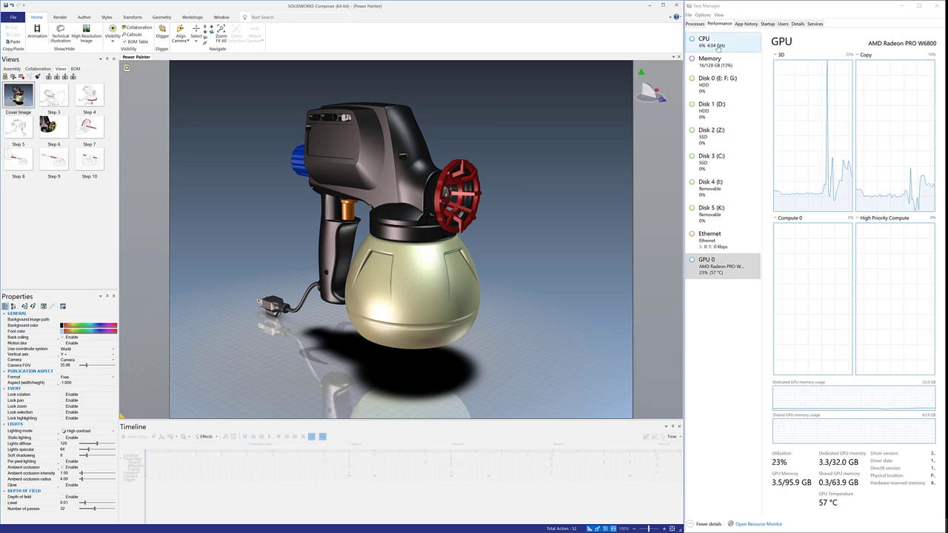
{"action": "left_click", "coordinate": [704, 42]}
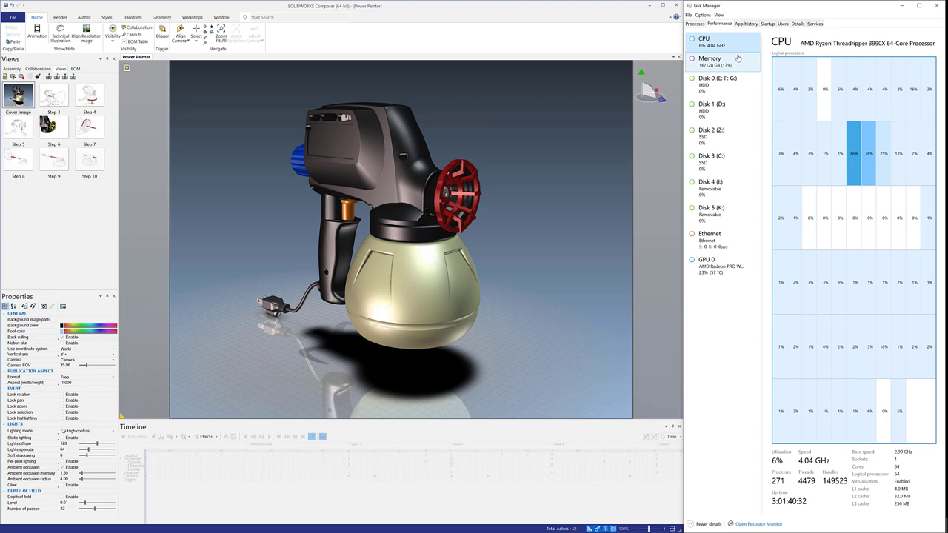
{"action": "left_click", "coordinate": [709, 60]}
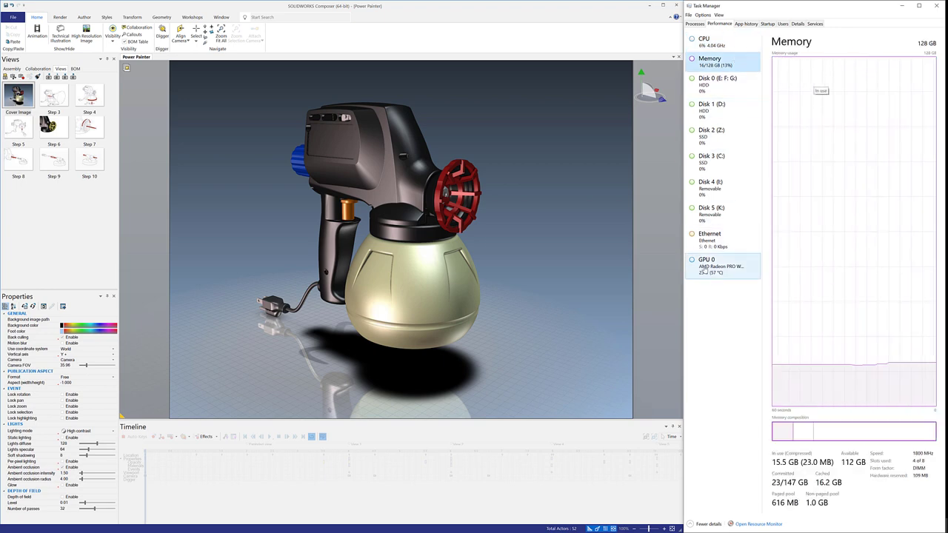
{"action": "left_click", "coordinate": [718, 265]}
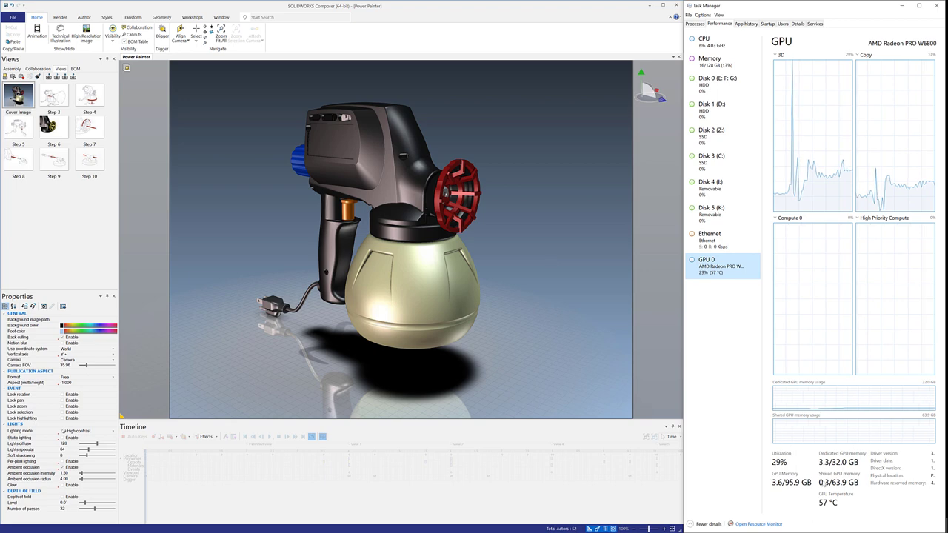
Switch the sprayer to a different, closer saved viewpoint from the Views panel.
{"action": "left_click", "coordinate": [356, 163]}
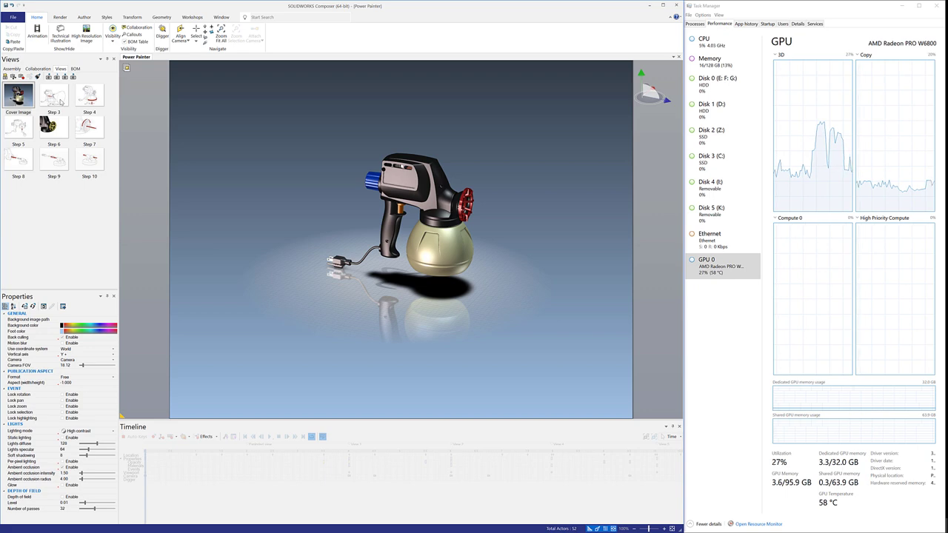
{"action": "left_click", "coordinate": [89, 95]}
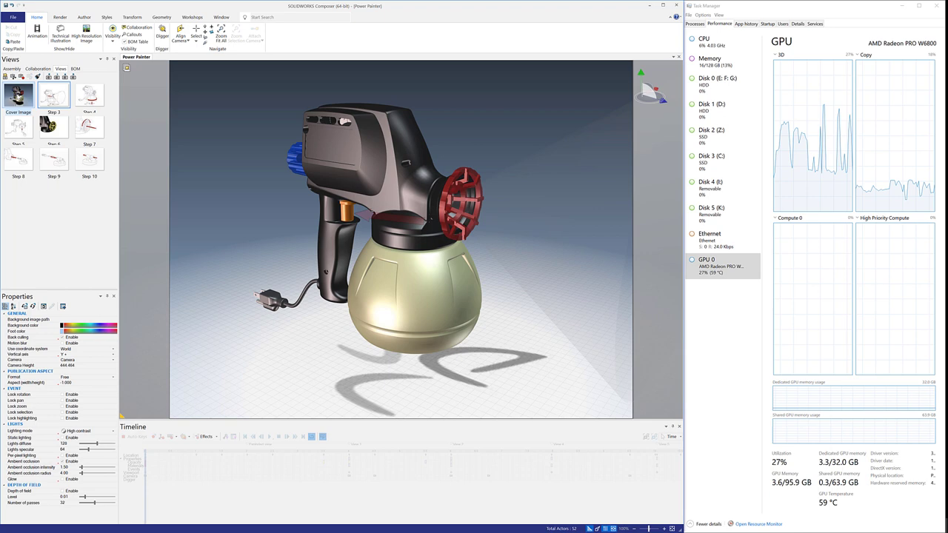
{"action": "left_click", "coordinate": [59, 16]}
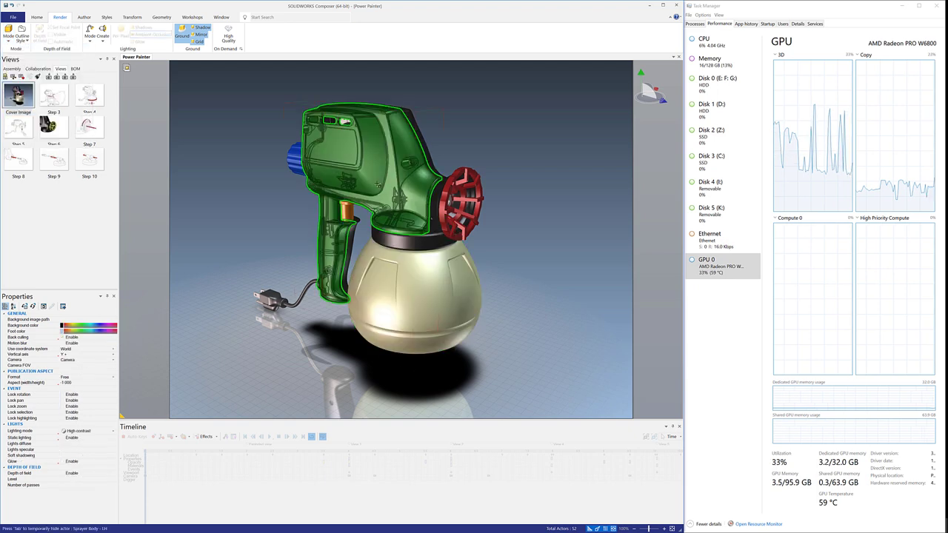
Make the sprayer's outer housing transparent to reveal the internal motor, gears and pump.
{"action": "left_click", "coordinate": [385, 170]}
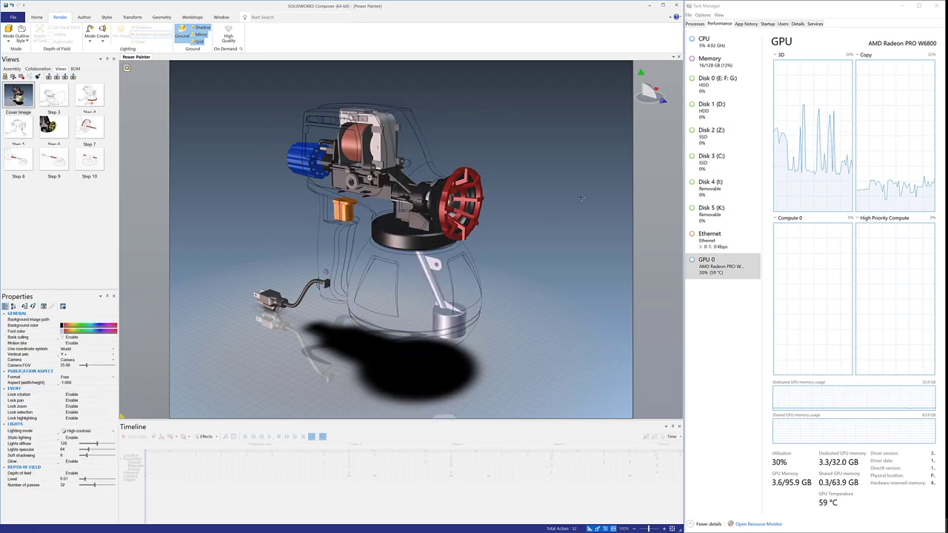
{"action": "left_click", "coordinate": [414, 230]}
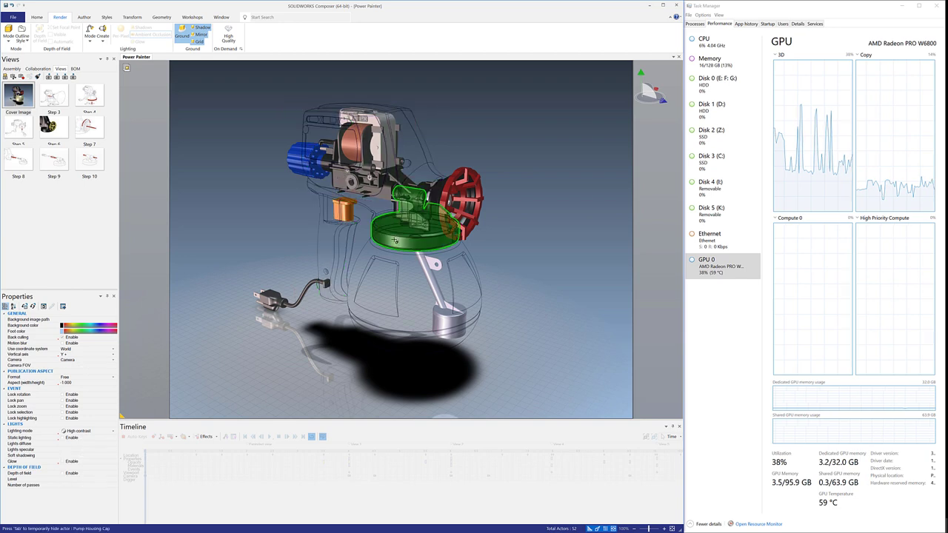
{"action": "left_click", "coordinate": [412, 229]}
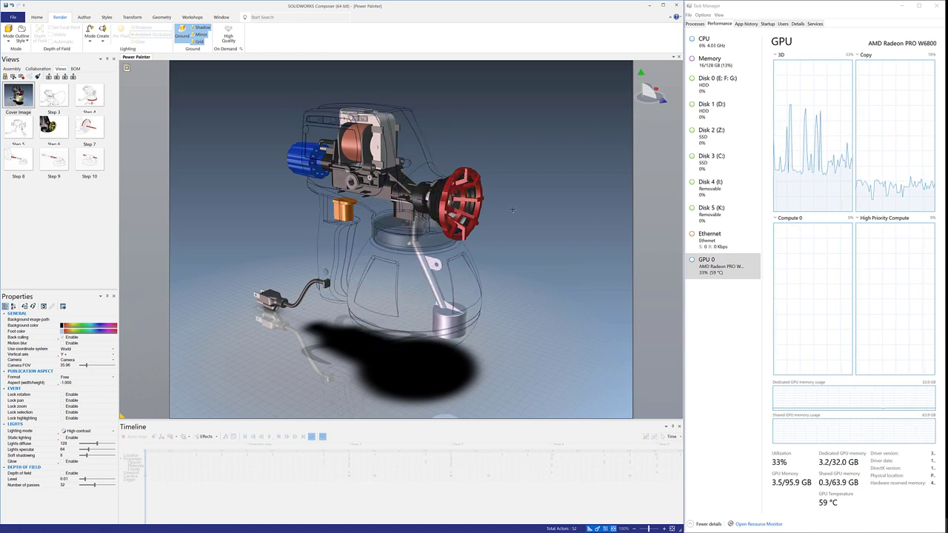
{"action": "mouse_move", "coordinate": [533, 241]}
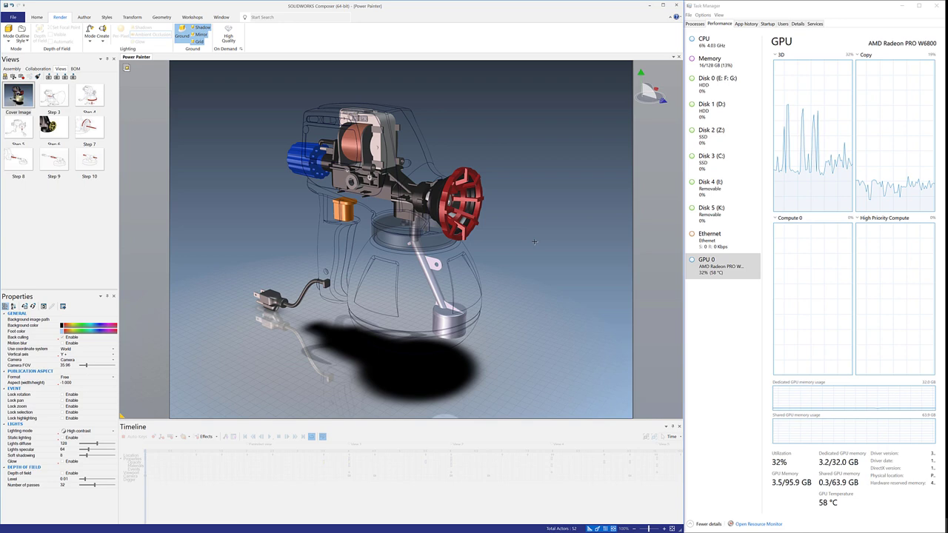